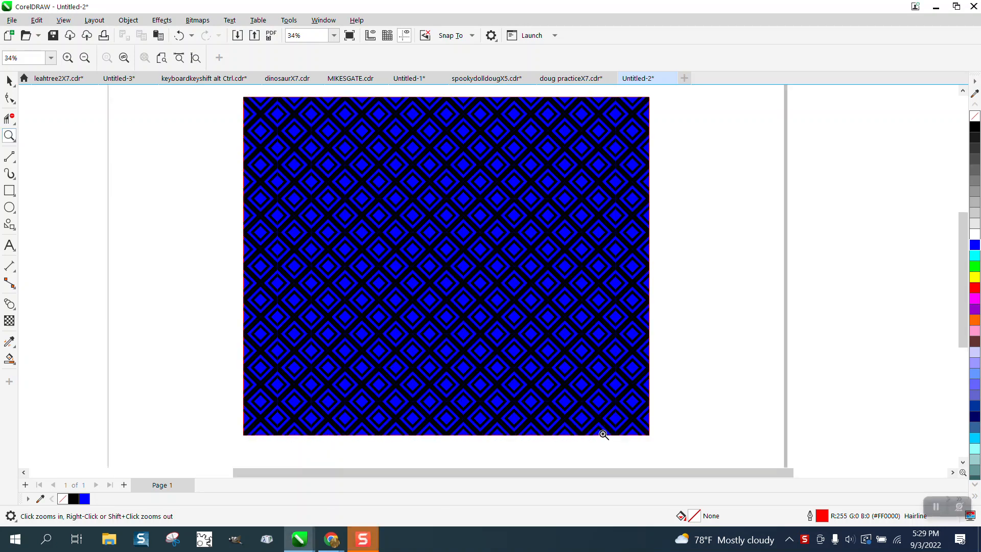
pyautogui.moveTo(90, 107)
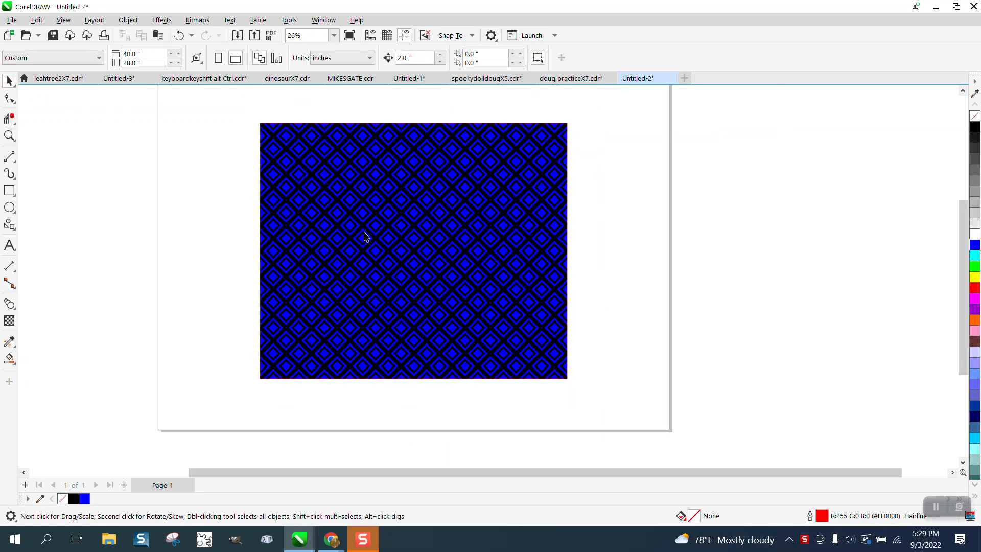
pyautogui.moveTo(508, 196)
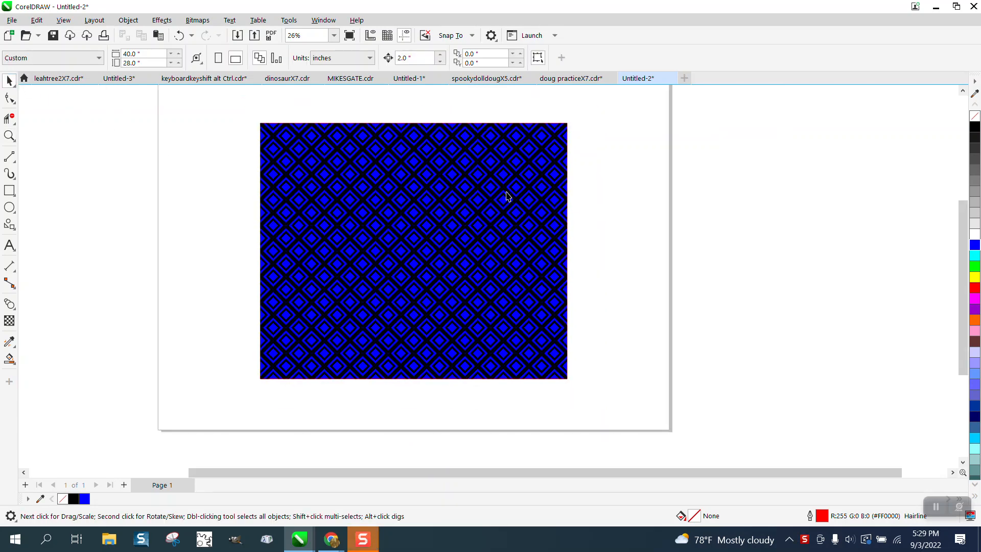
pyautogui.moveTo(294, 152)
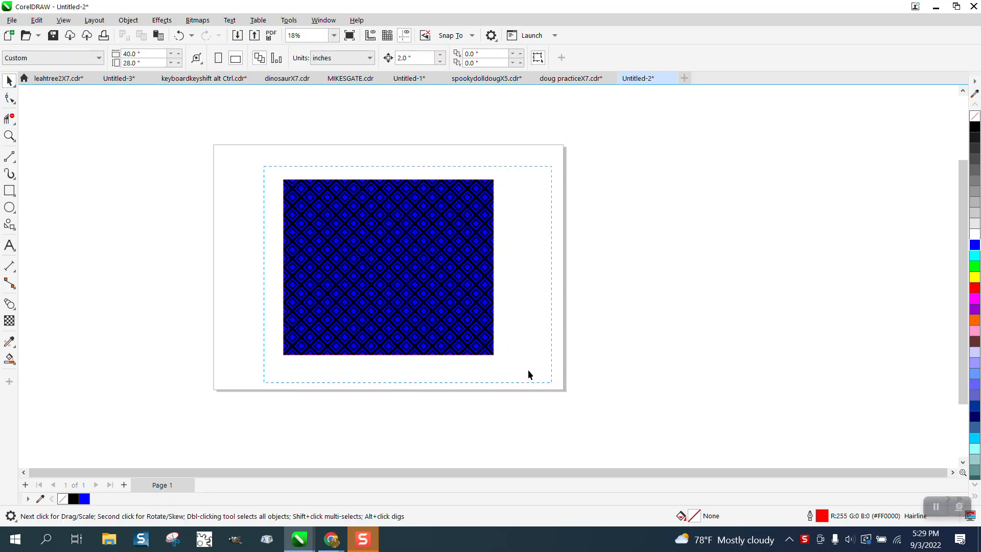
# Move the reference pattern right, center the large square, and drop a smaller copy inside.
pyautogui.moveTo(388, 268); pyautogui.dragTo(727, 271)
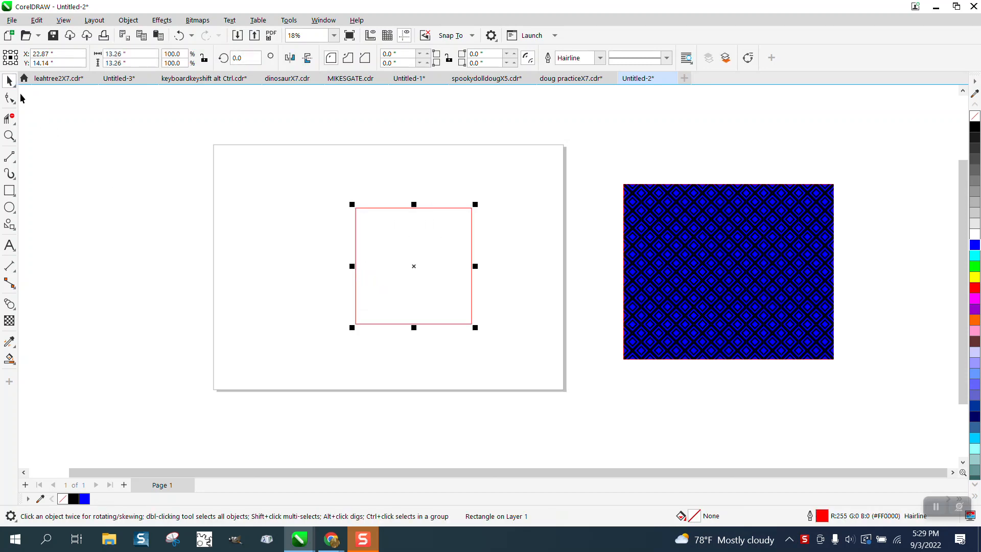
pyautogui.moveTo(413, 266); pyautogui.dragTo(388, 268)
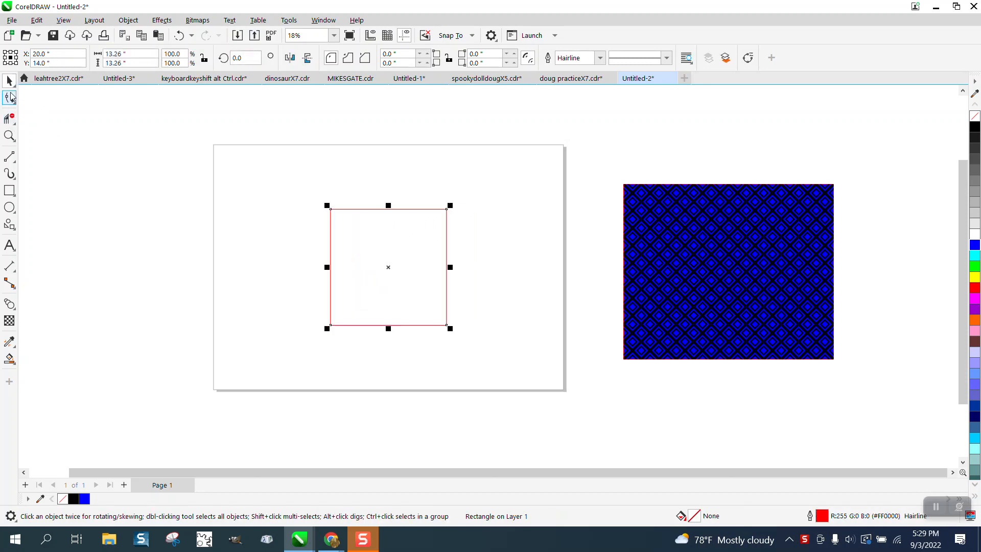
pyautogui.moveTo(8, 97)
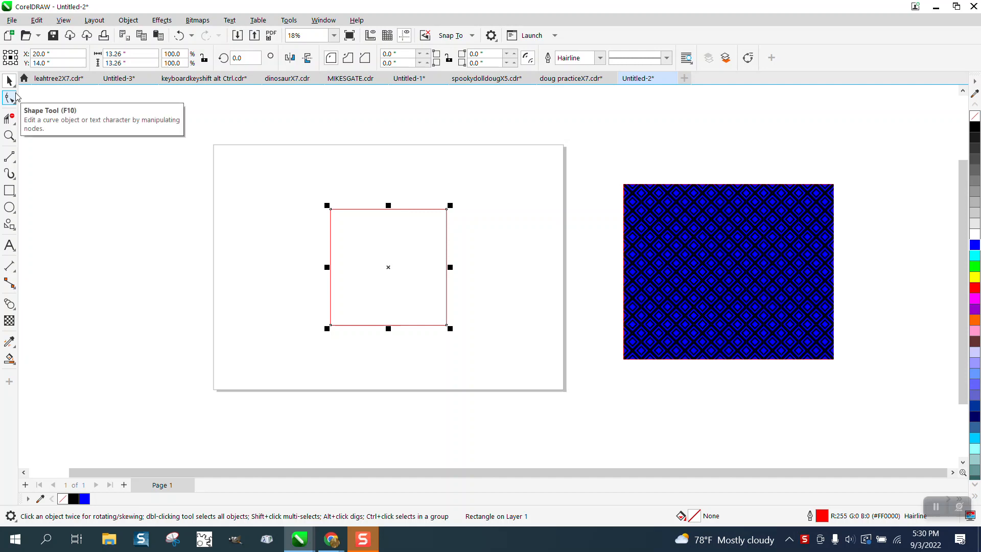
pyautogui.moveTo(451, 205)
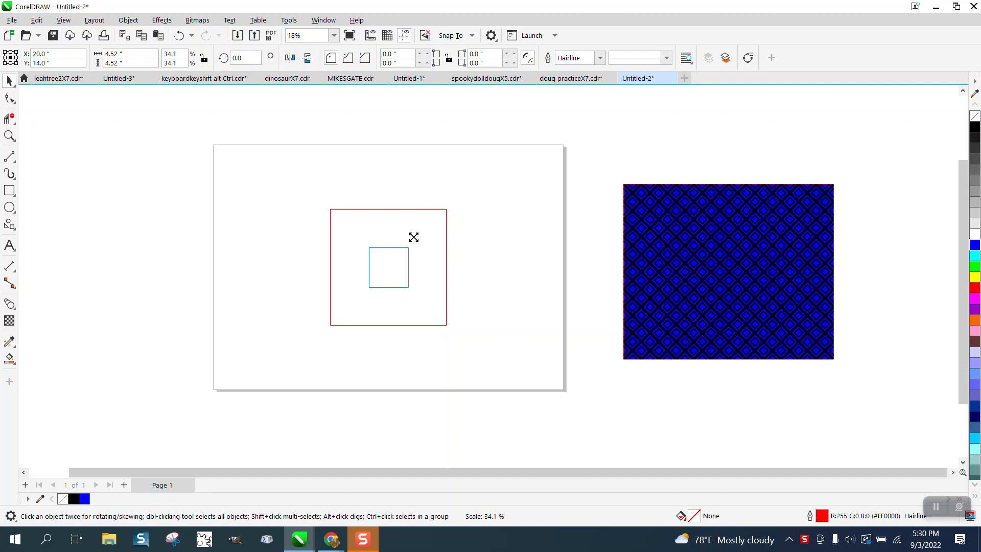
pyautogui.click(389, 274)
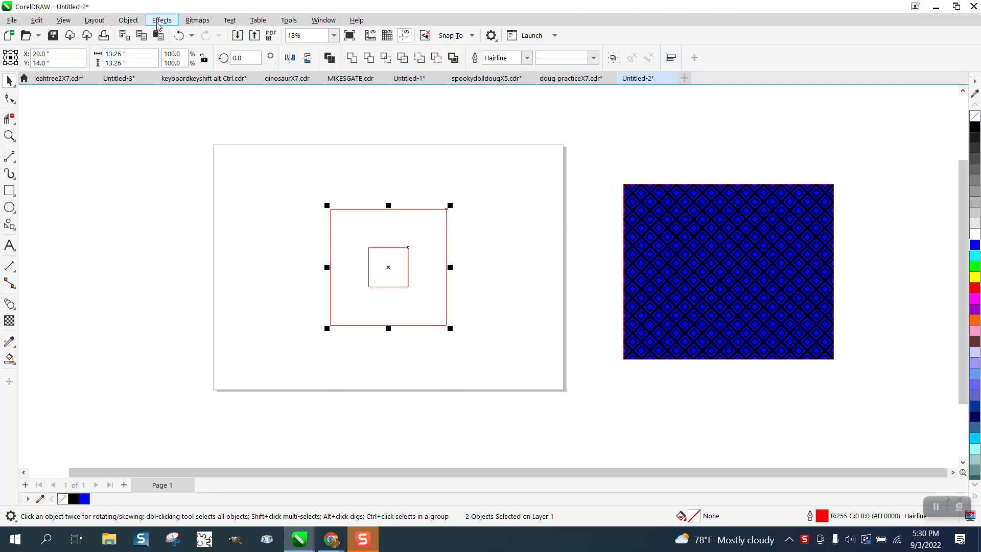
# Blend the two nested squares with 2 intermediate steps.
pyautogui.click(162, 20)
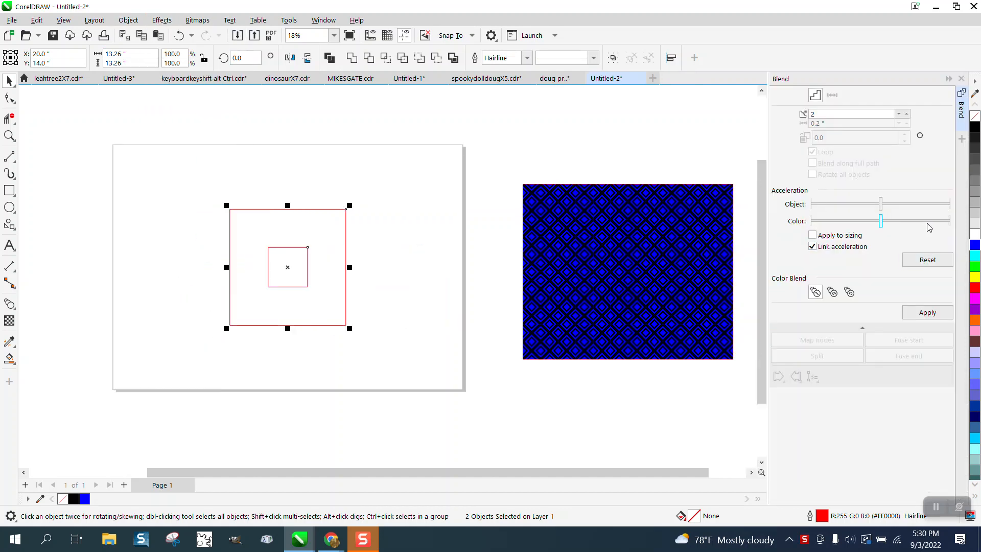
pyautogui.click(927, 312)
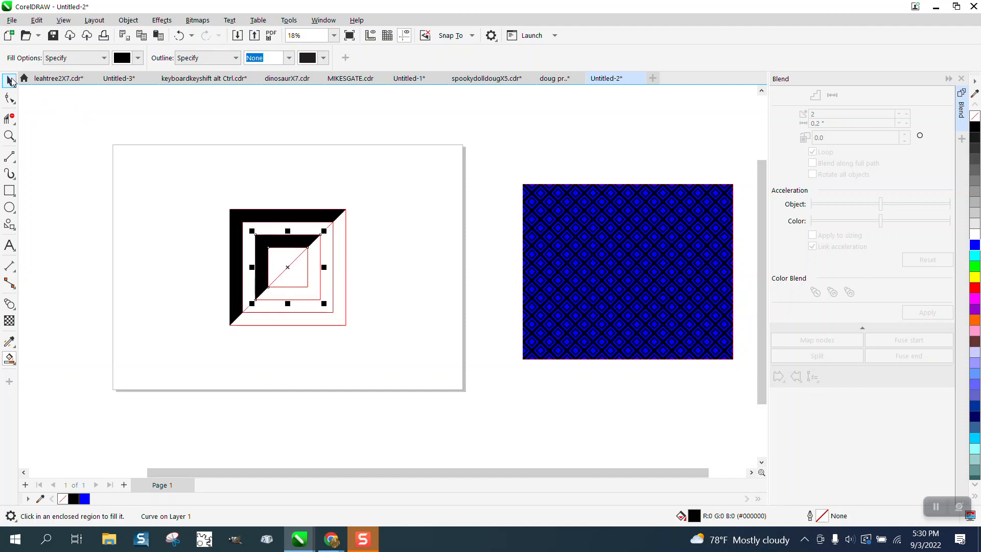
# Delete the red square outlines, leaving the two black L-shaped bands.
pyautogui.click(8, 80)
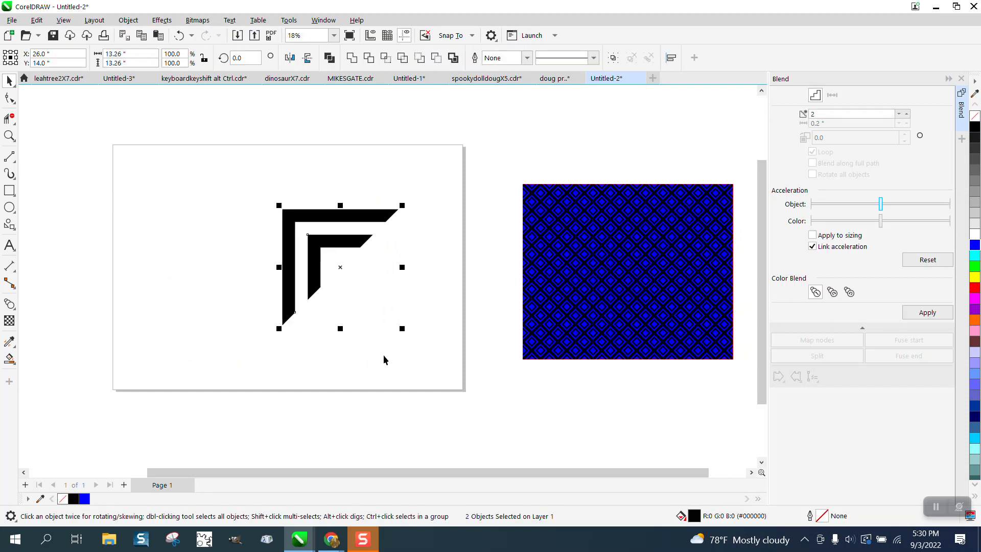
pyautogui.moveTo(405, 279)
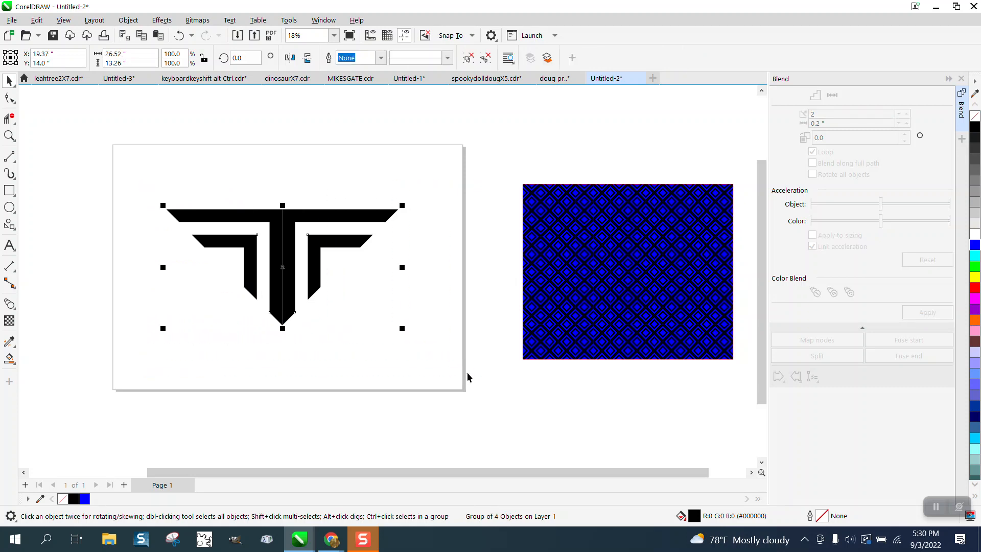
pyautogui.moveTo(283, 332)
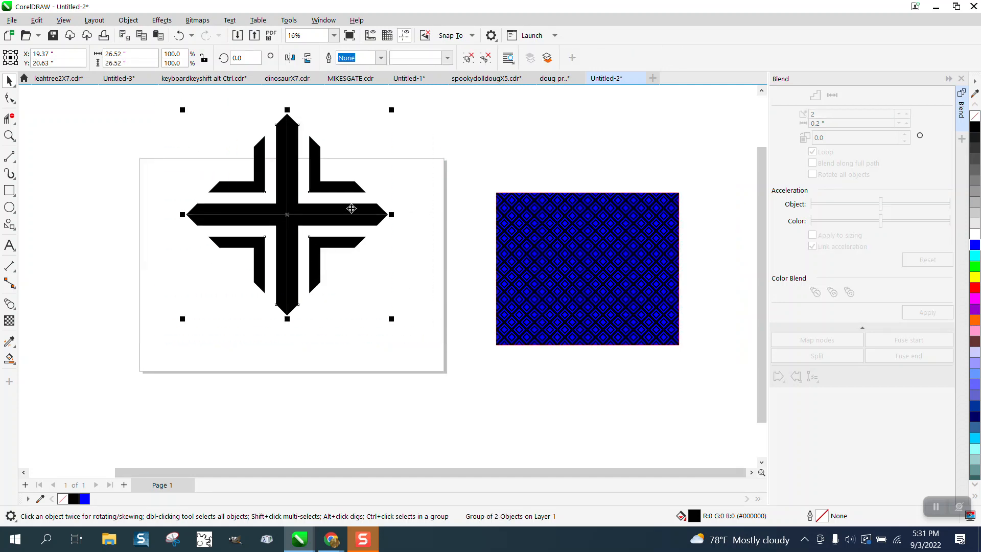
# Rotate the X motif 45 degrees and resize it to 2.0 inches.
pyautogui.click(242, 57)
pyautogui.write('45')
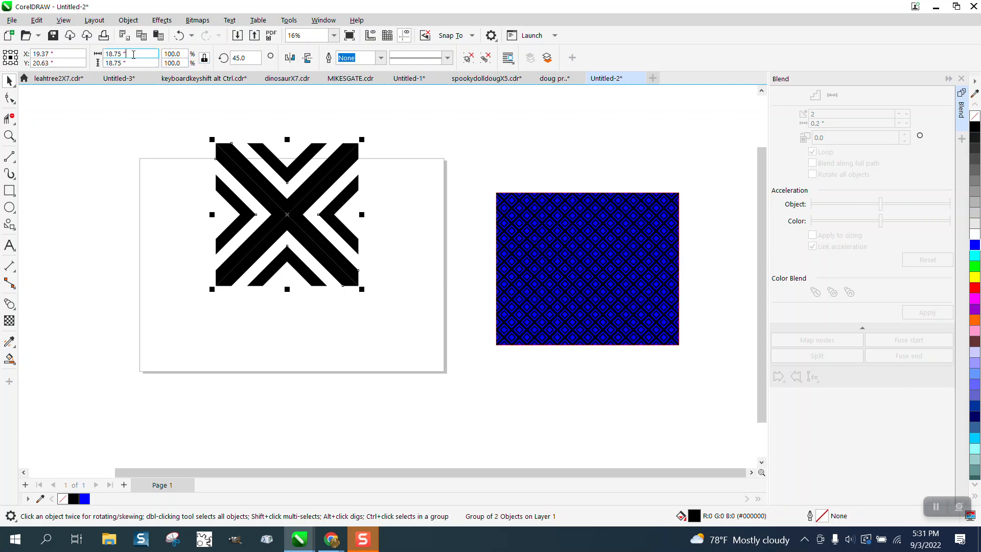
pyautogui.write('2.0')
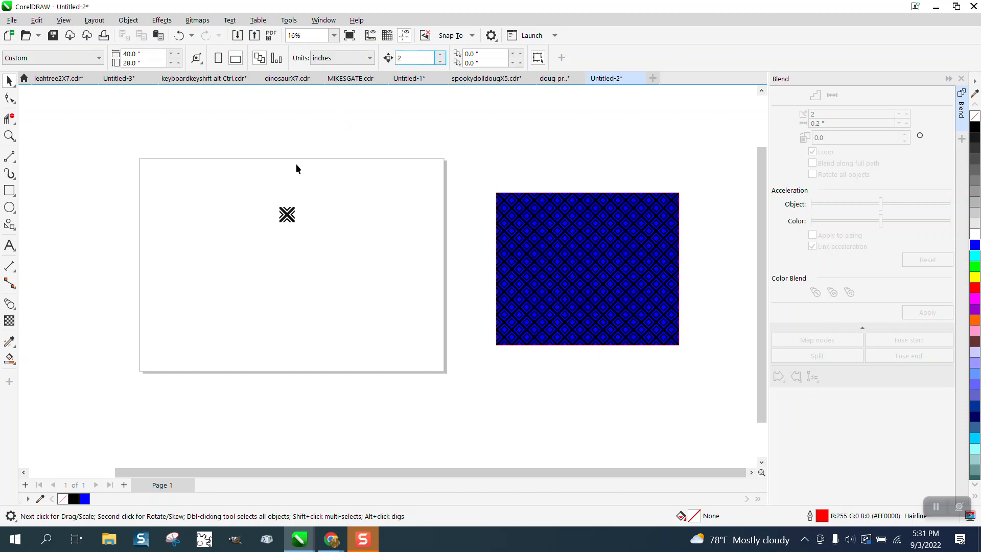
# Zoom in on the 2-inch X tile and drag it to the page's top-left corner.
pyautogui.click(9, 136)
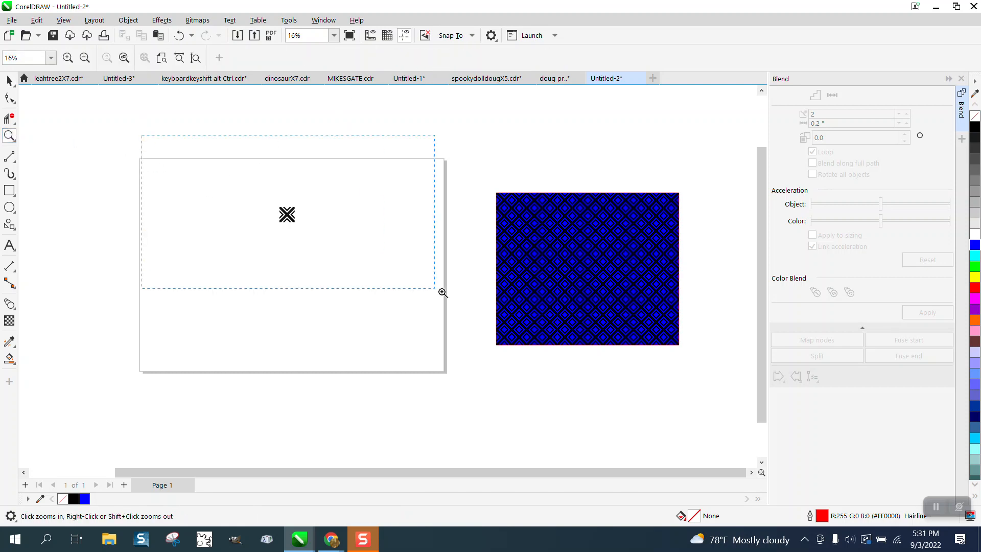
pyautogui.click(440, 293)
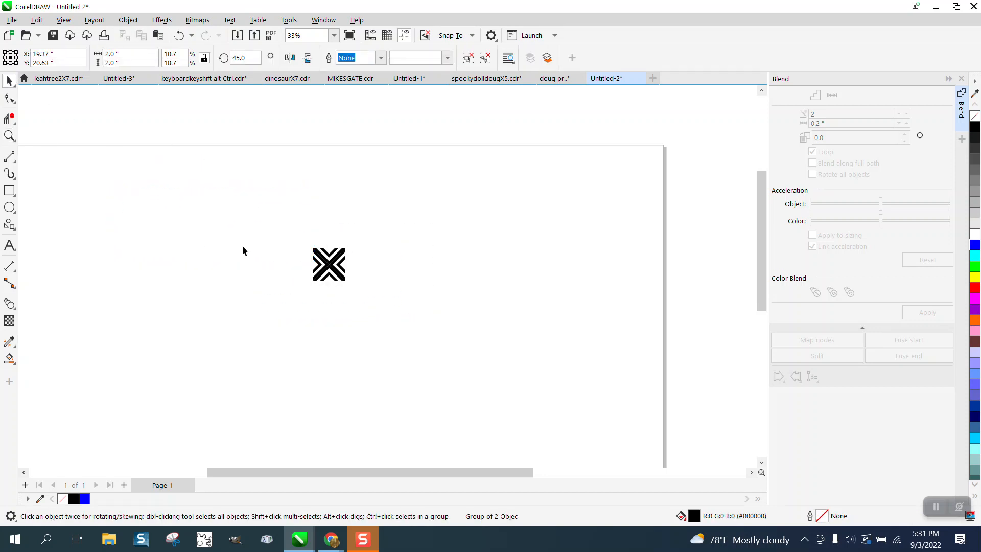
pyautogui.moveTo(329, 263); pyautogui.dragTo(139, 192)
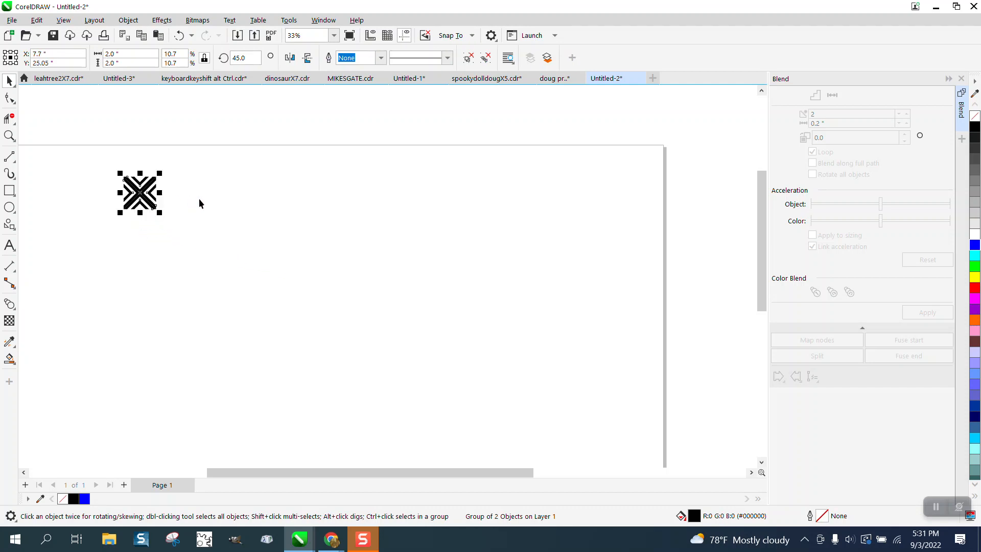
pyautogui.moveTo(196, 138)
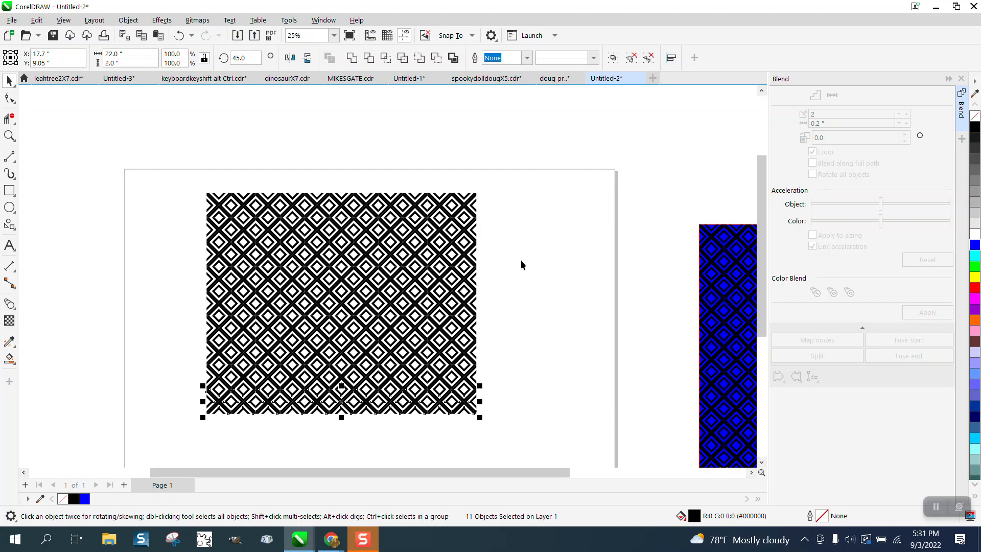
# Ungroup the tile rows and group all 121 tiles into one pattern.
pyautogui.scroll(-3)
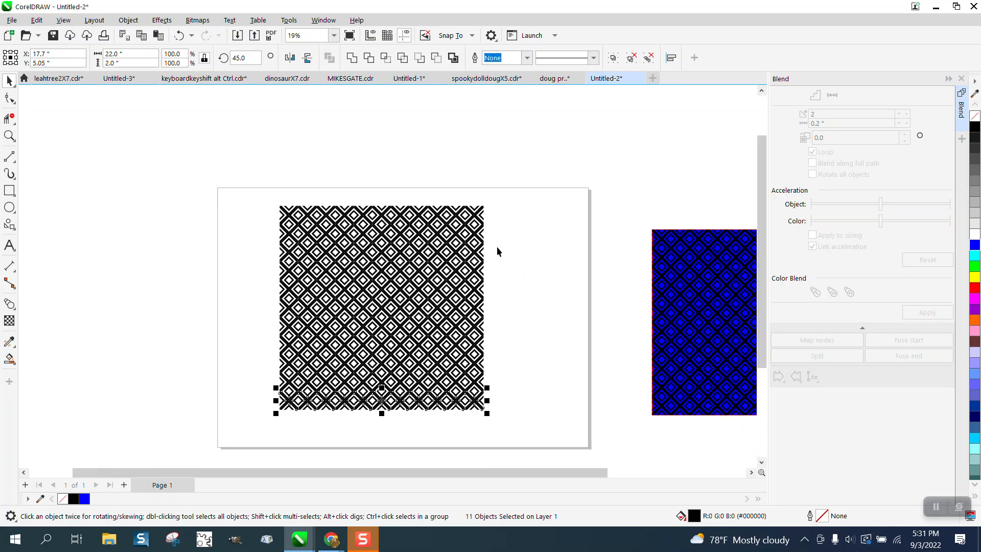
pyautogui.moveTo(294, 209)
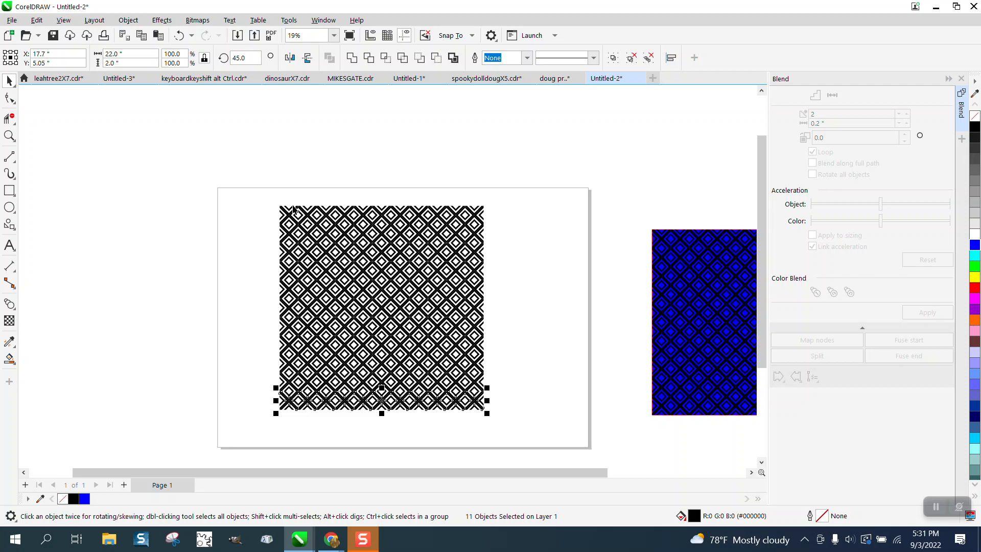
pyautogui.click(273, 202)
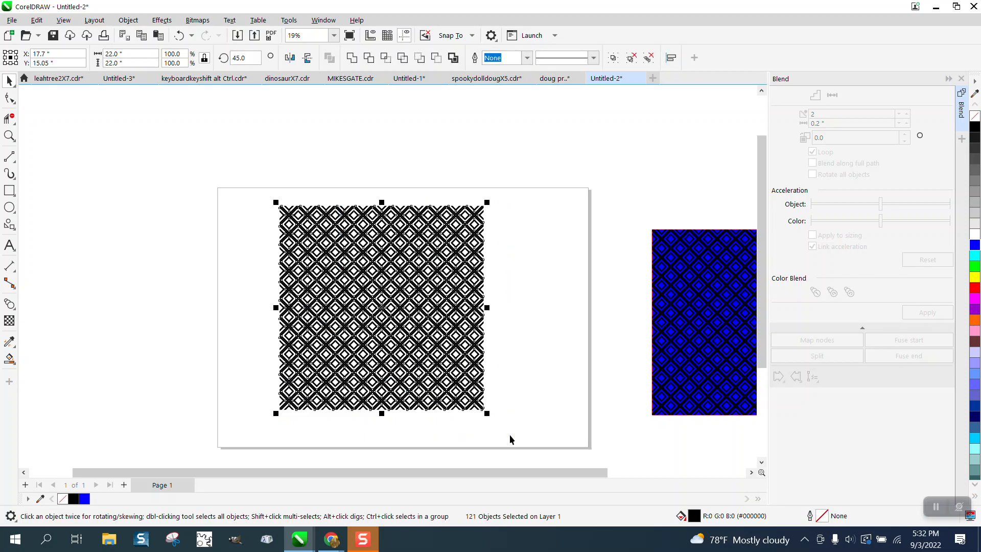
pyautogui.click(9, 191)
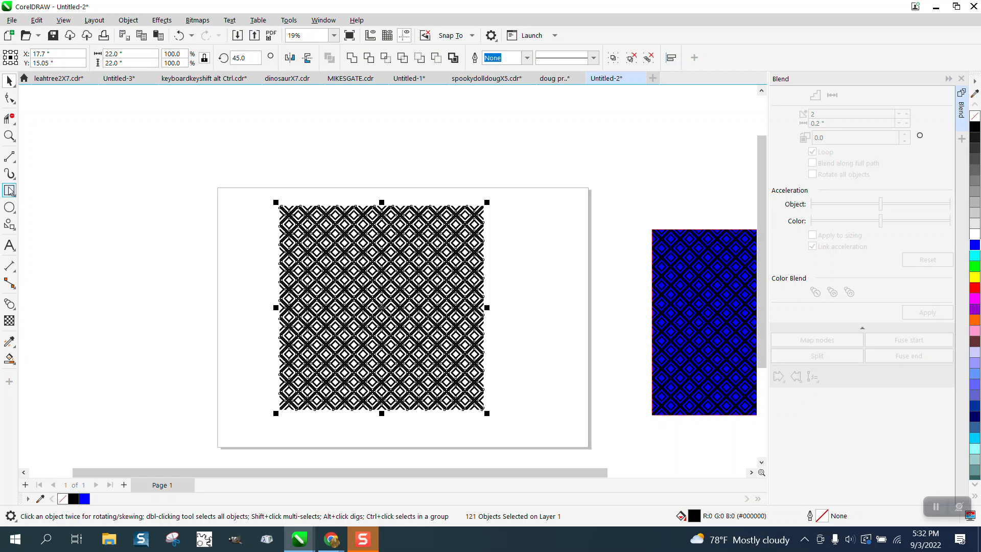
pyautogui.moveTo(9, 190)
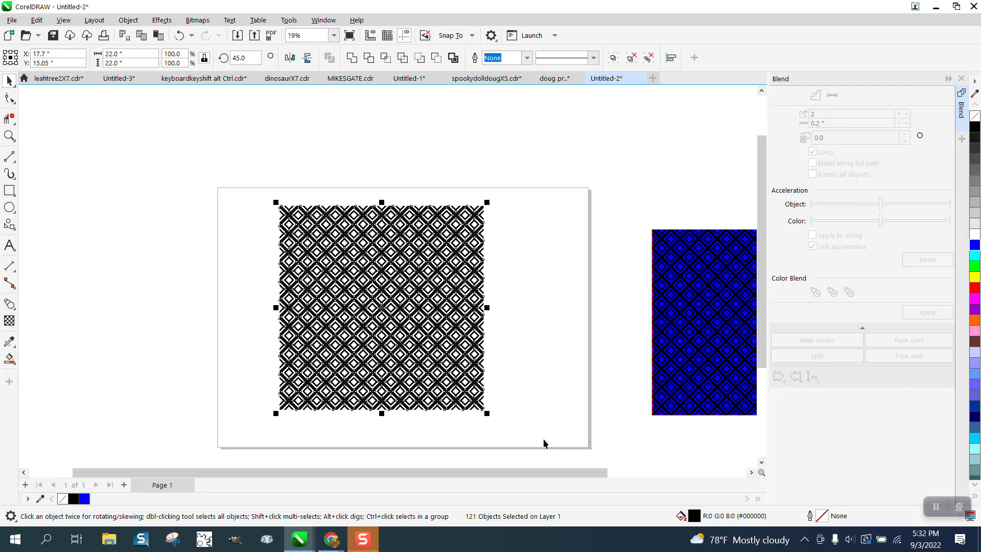
pyautogui.press('Ctrl+g')
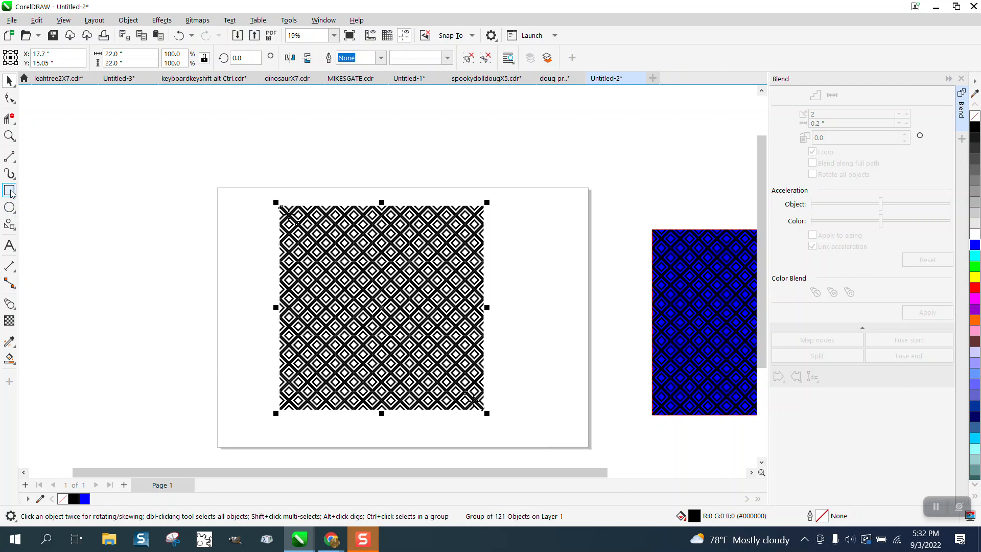
# Send the filled 22-inch rectangle behind the tile grid and change its fill to yellow.
pyautogui.click(8, 191)
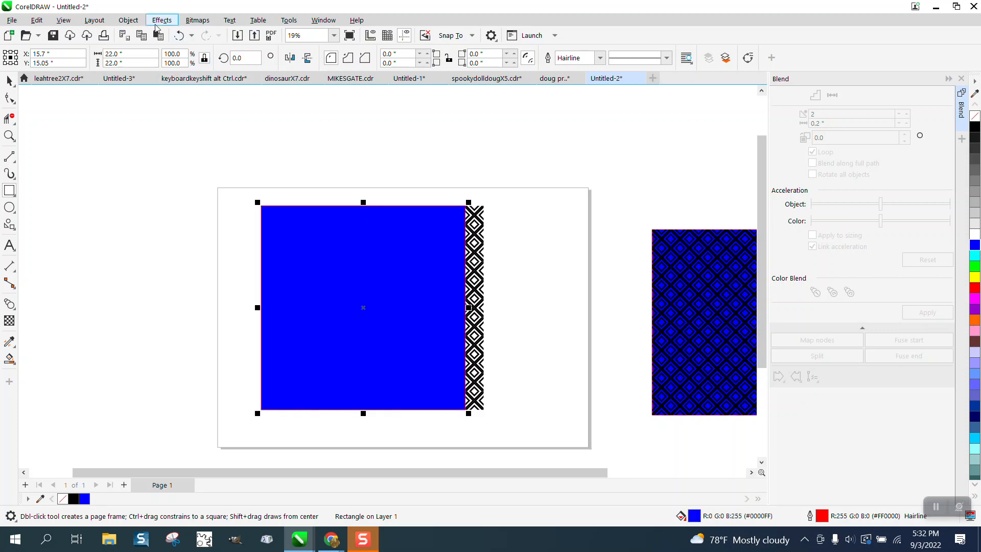
pyautogui.click(128, 19)
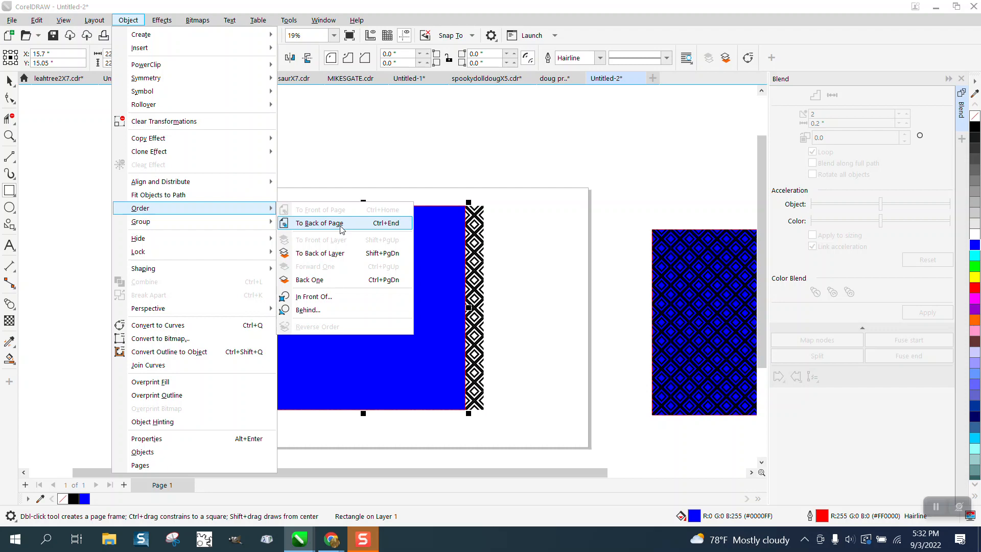
pyautogui.click(319, 223)
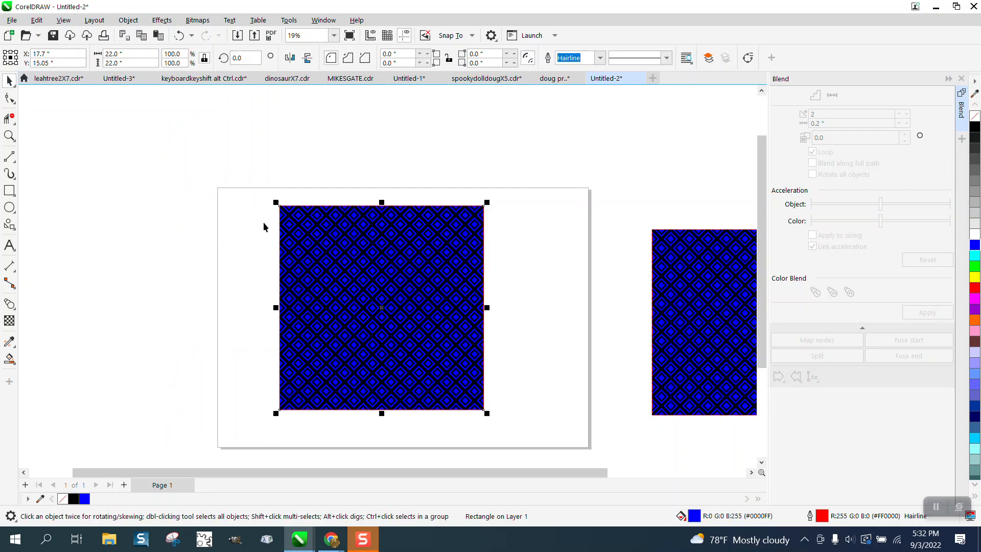
pyautogui.click(976, 277)
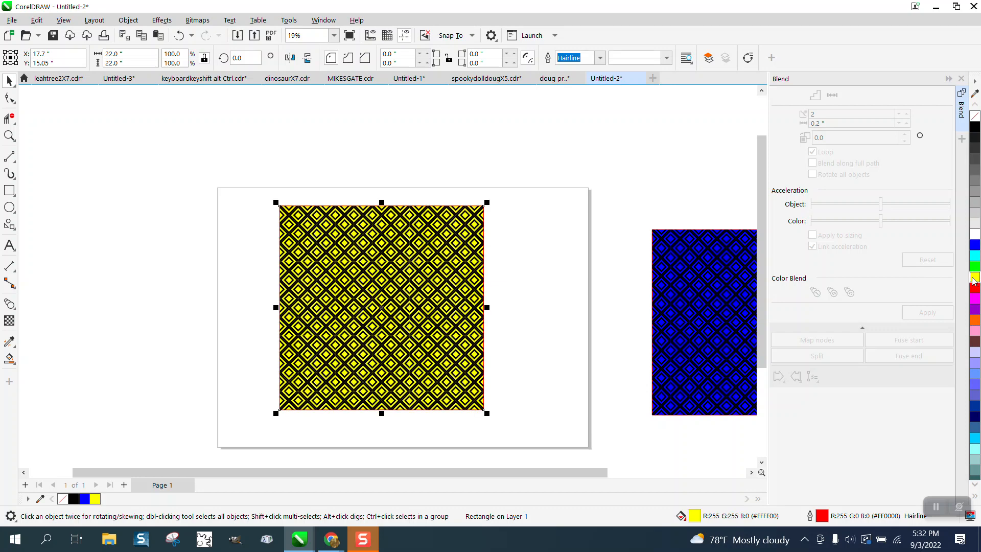